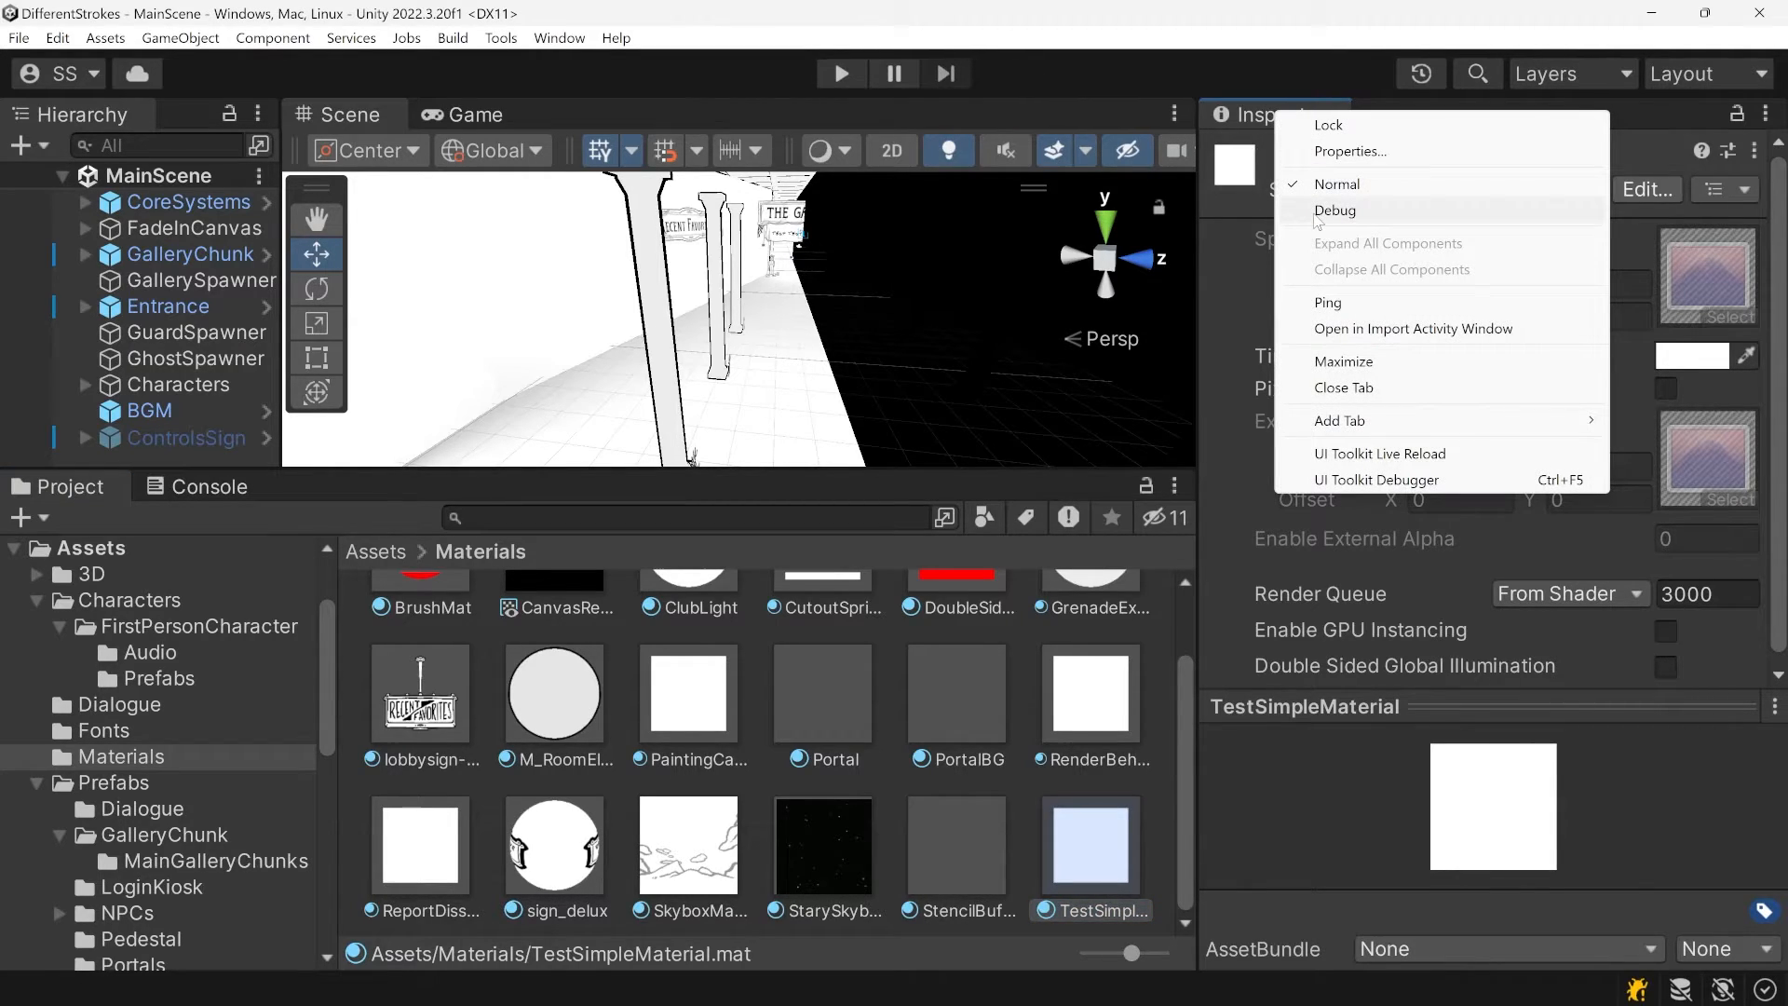
Switch TestSimpleMaterial's Inspector to Debug and expand its saved Colors and Tex Envs lists
click(1335, 210)
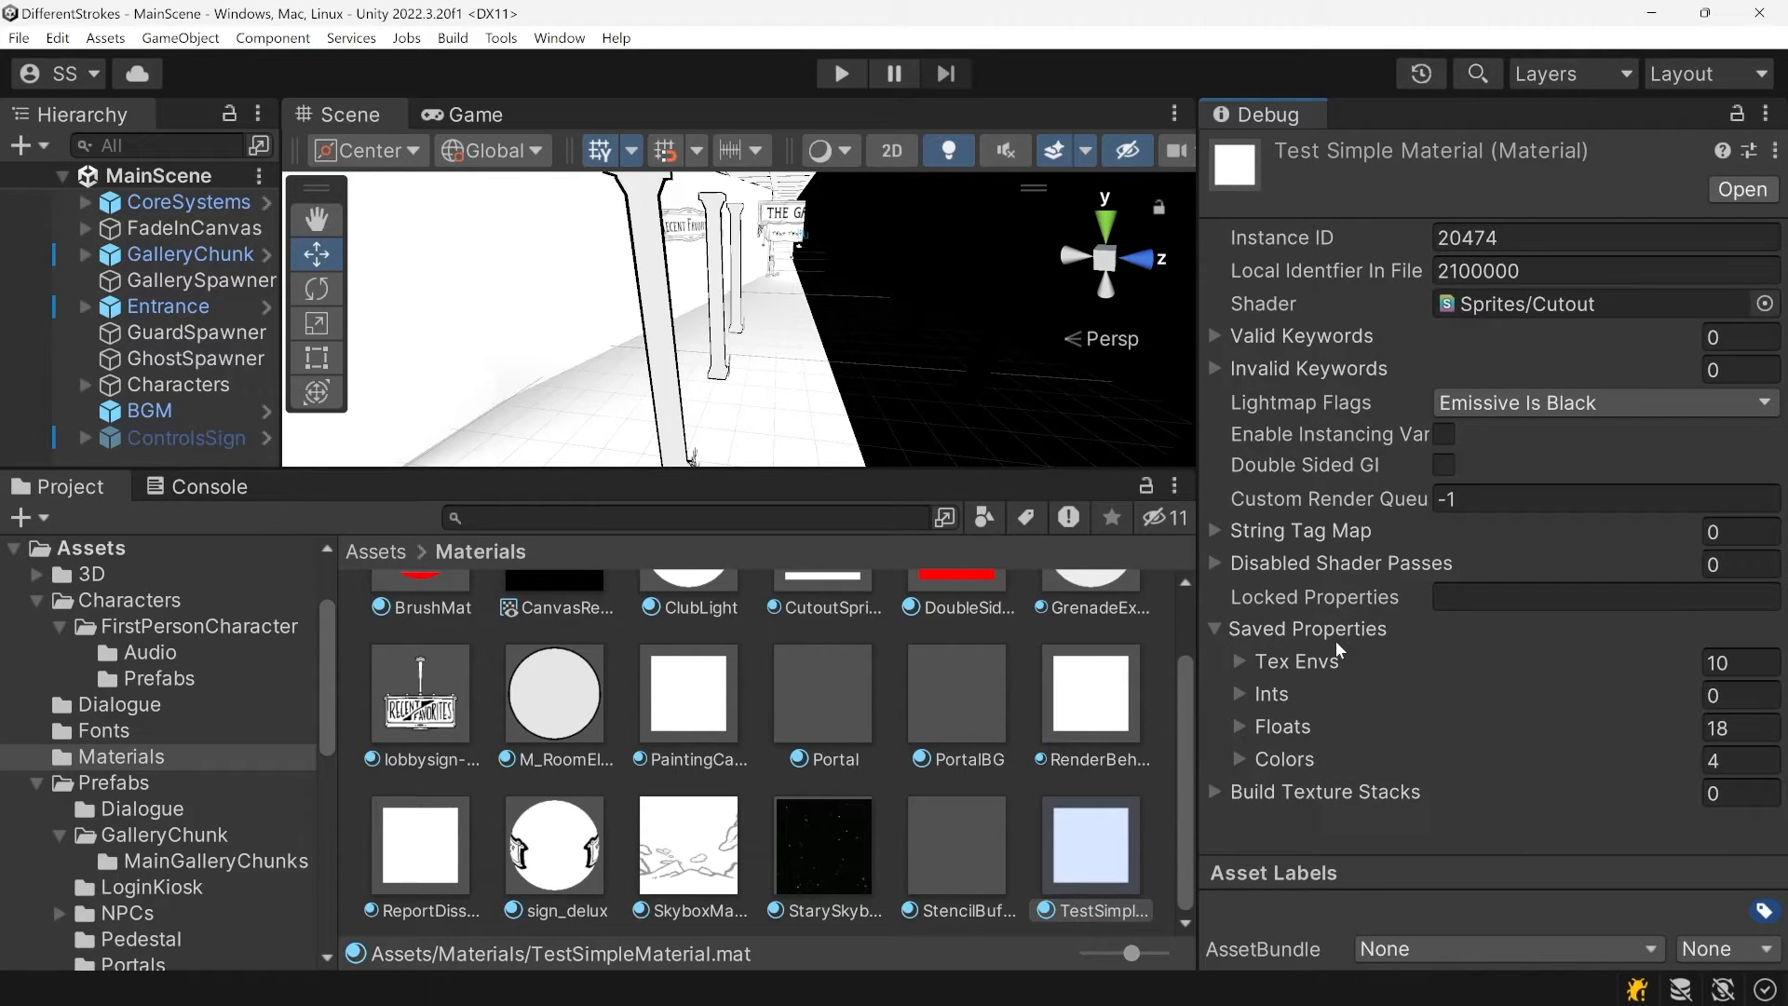
mouse_move(1271, 635)
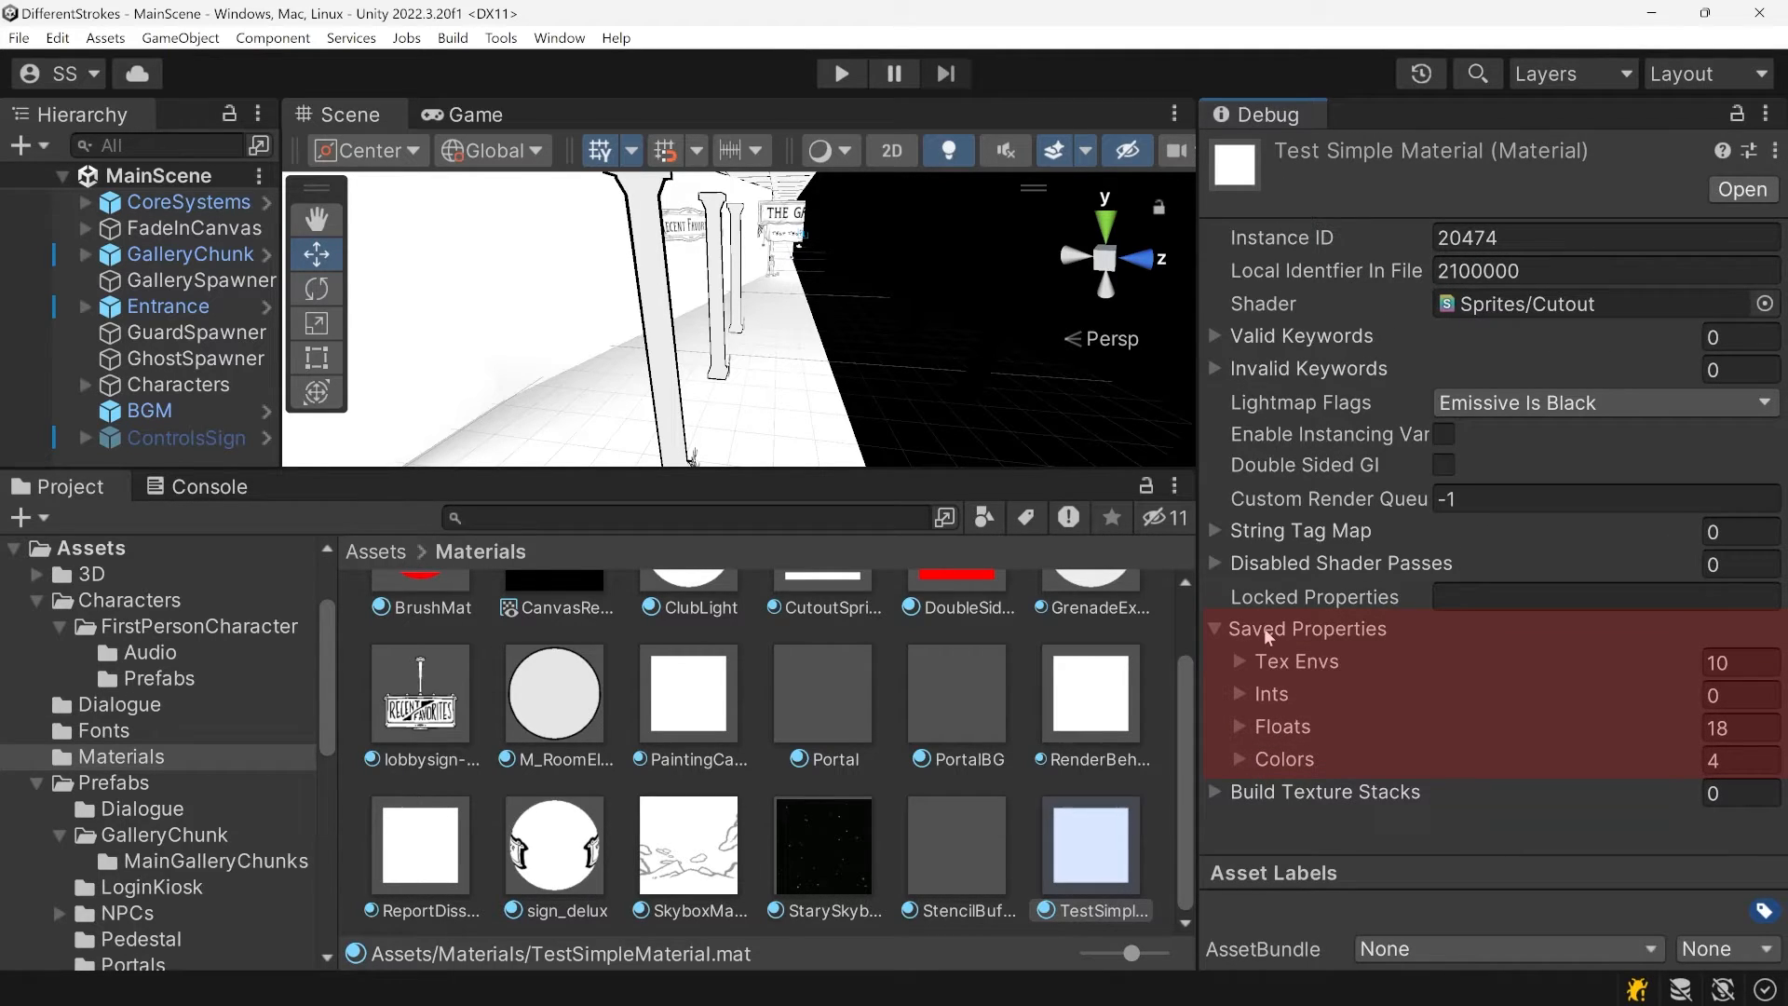
click(1236, 759)
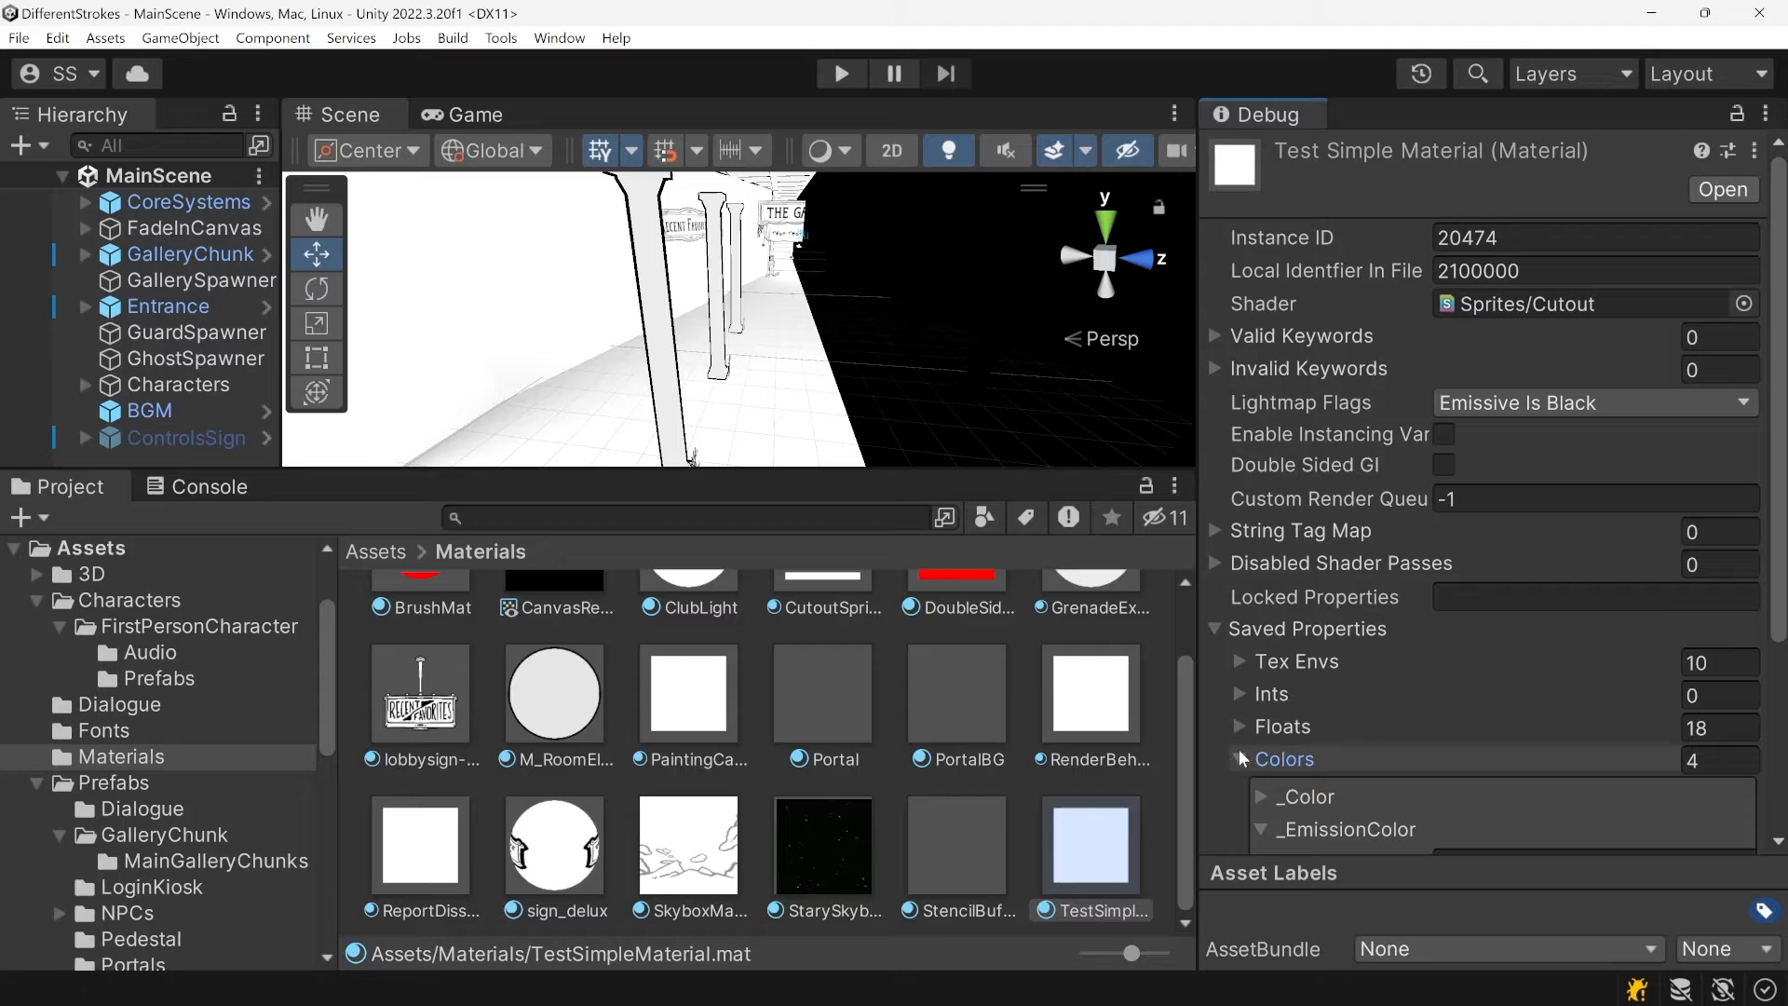
click(1238, 661)
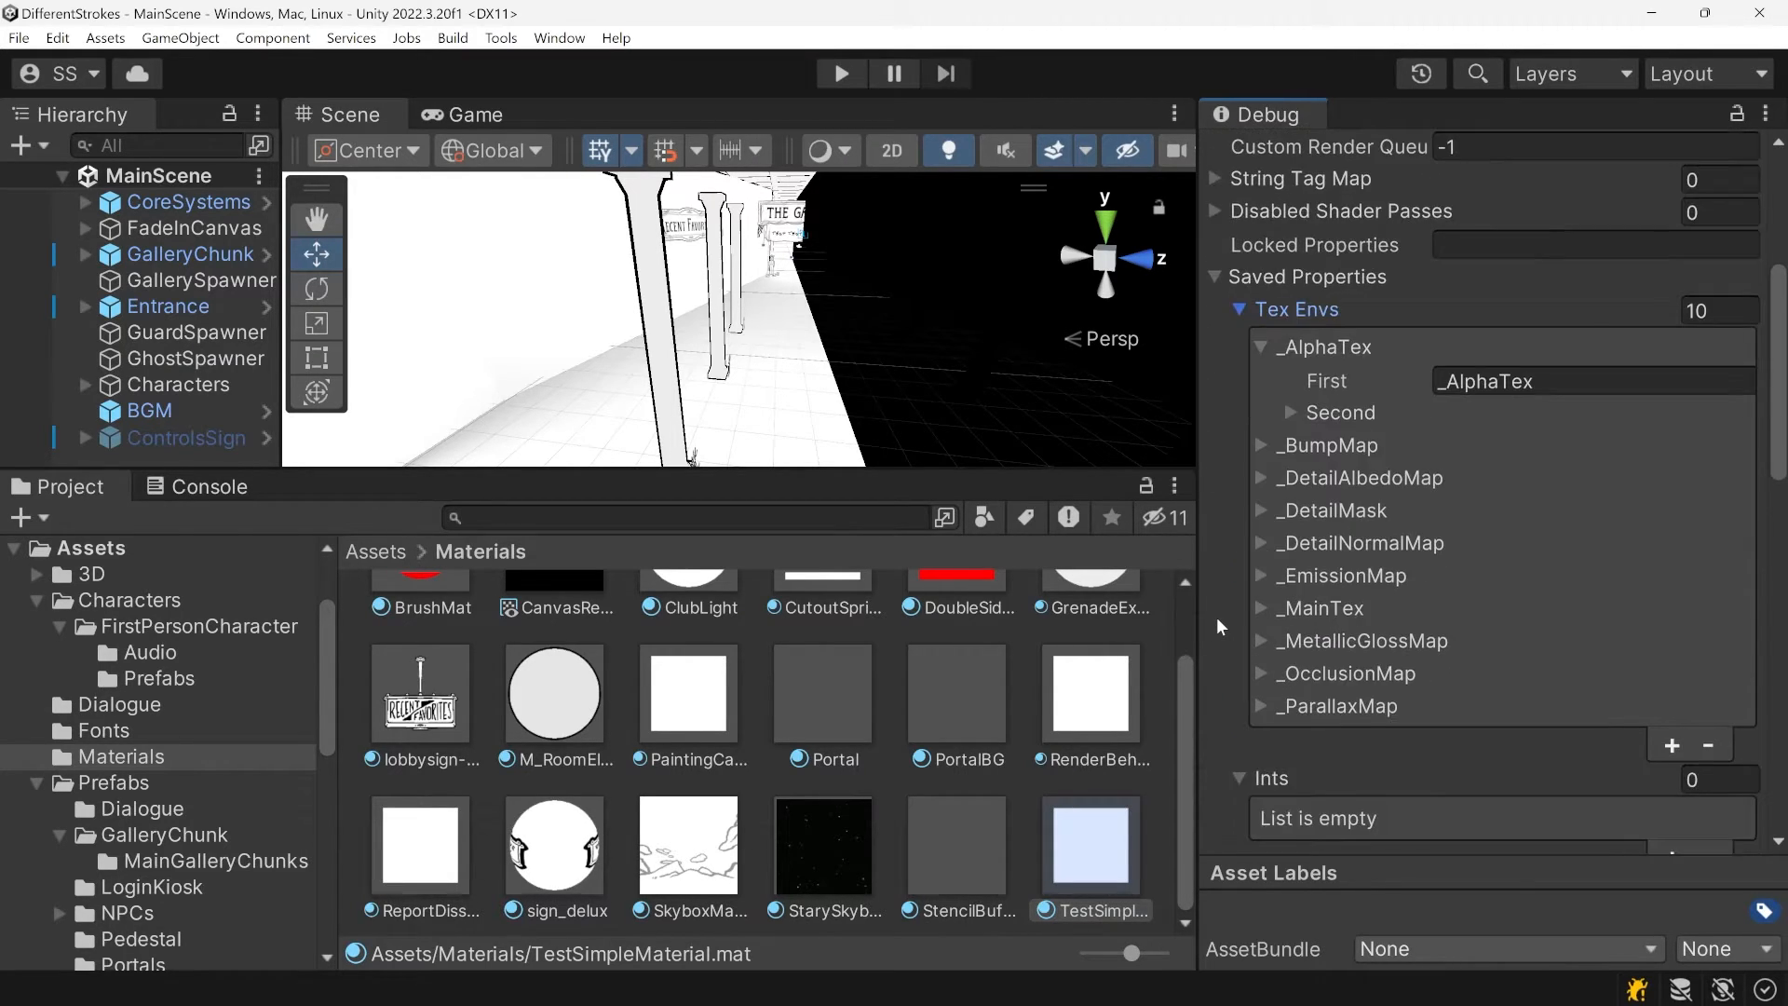
scroll(down, 3)
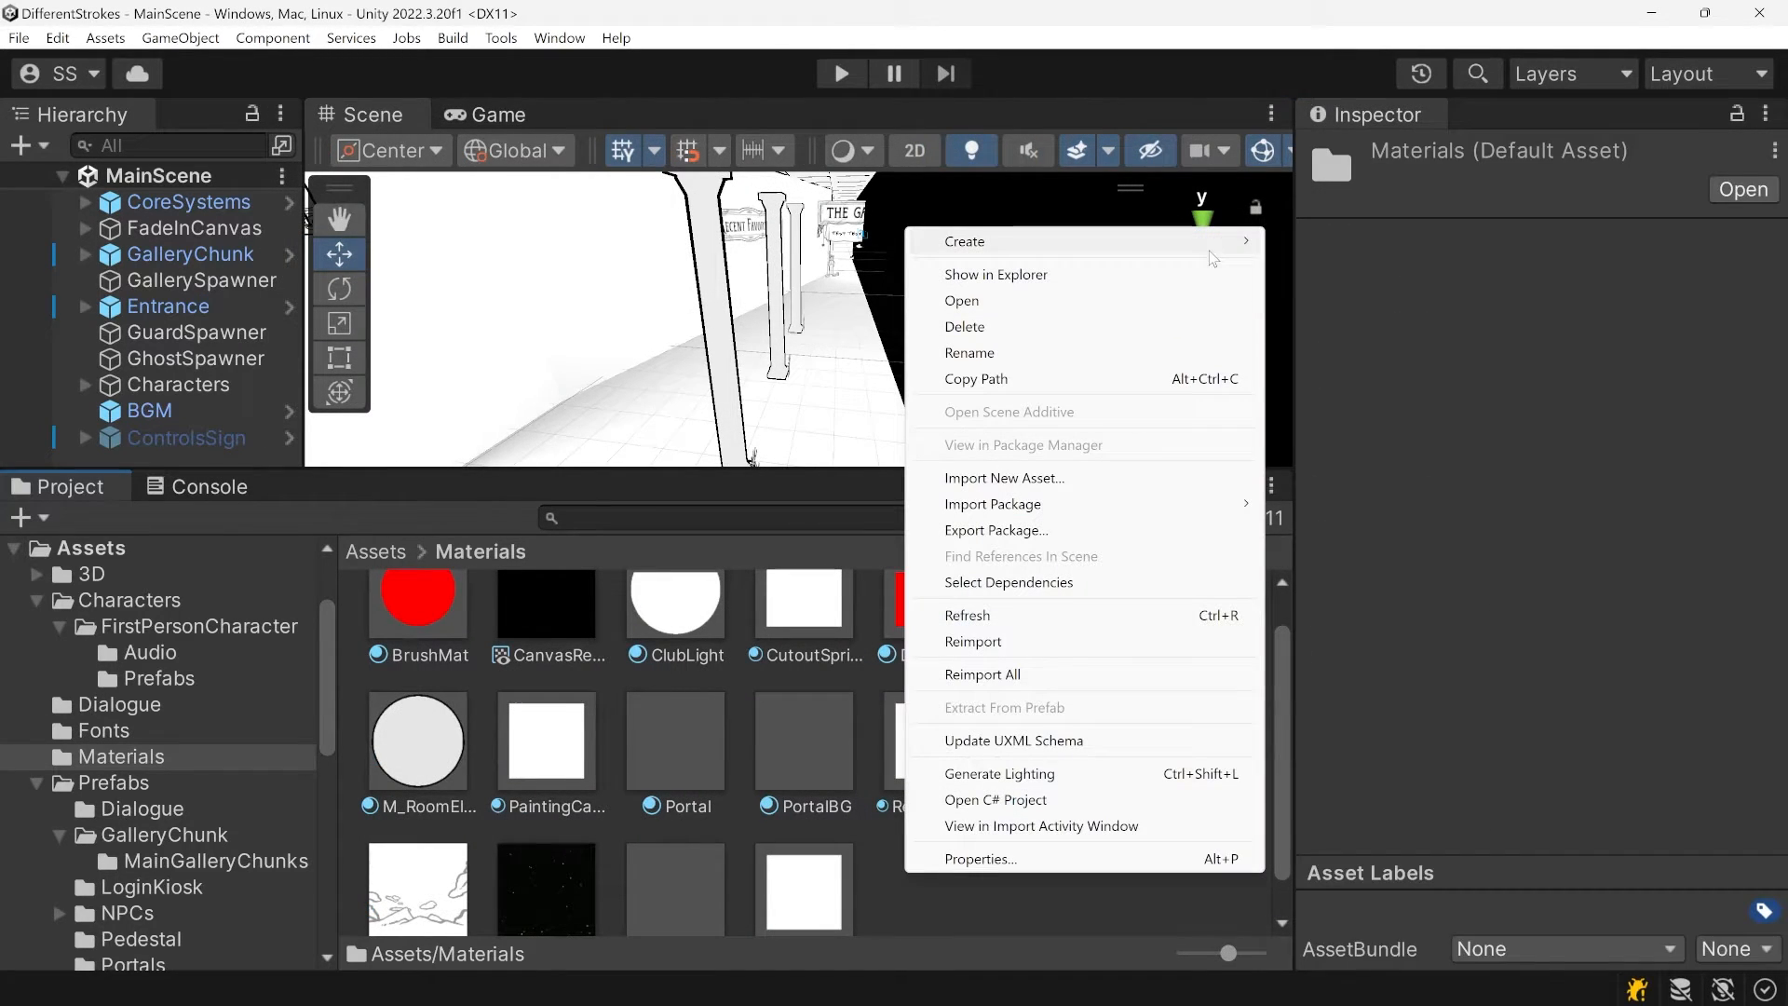
Create a new material in Materials and give it the Sprites/Cutout shader
click(964, 241)
text(cutou)
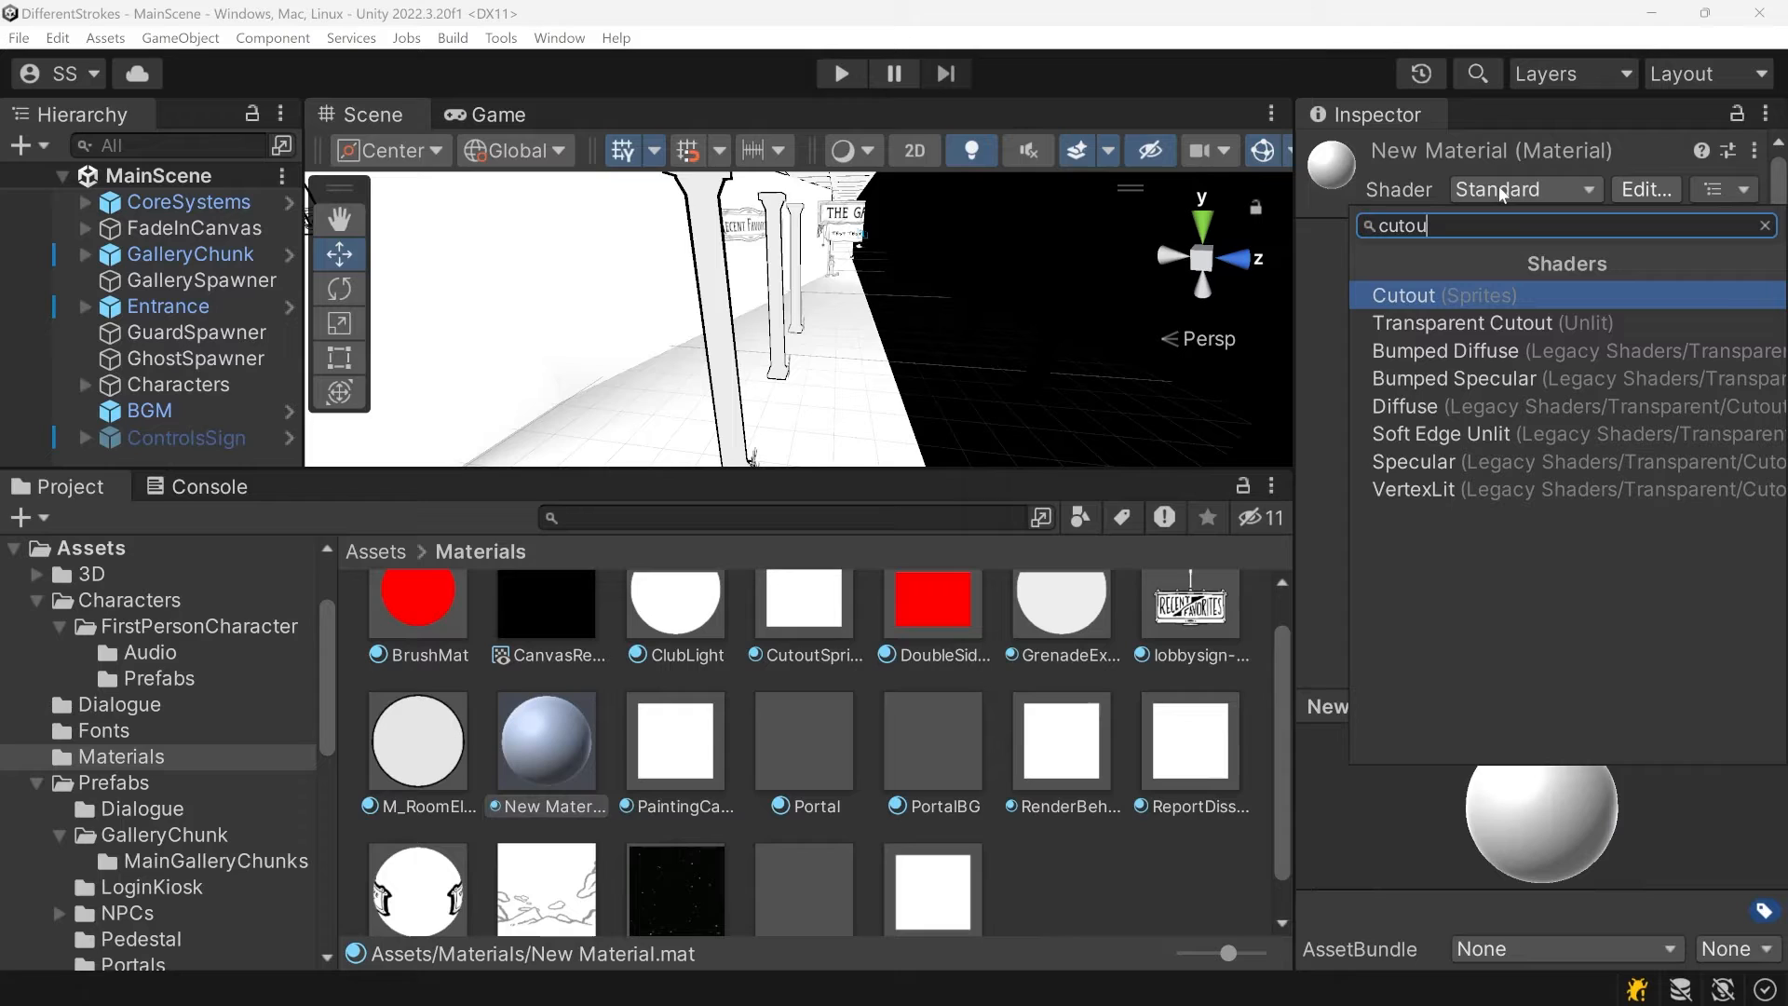
click(1403, 295)
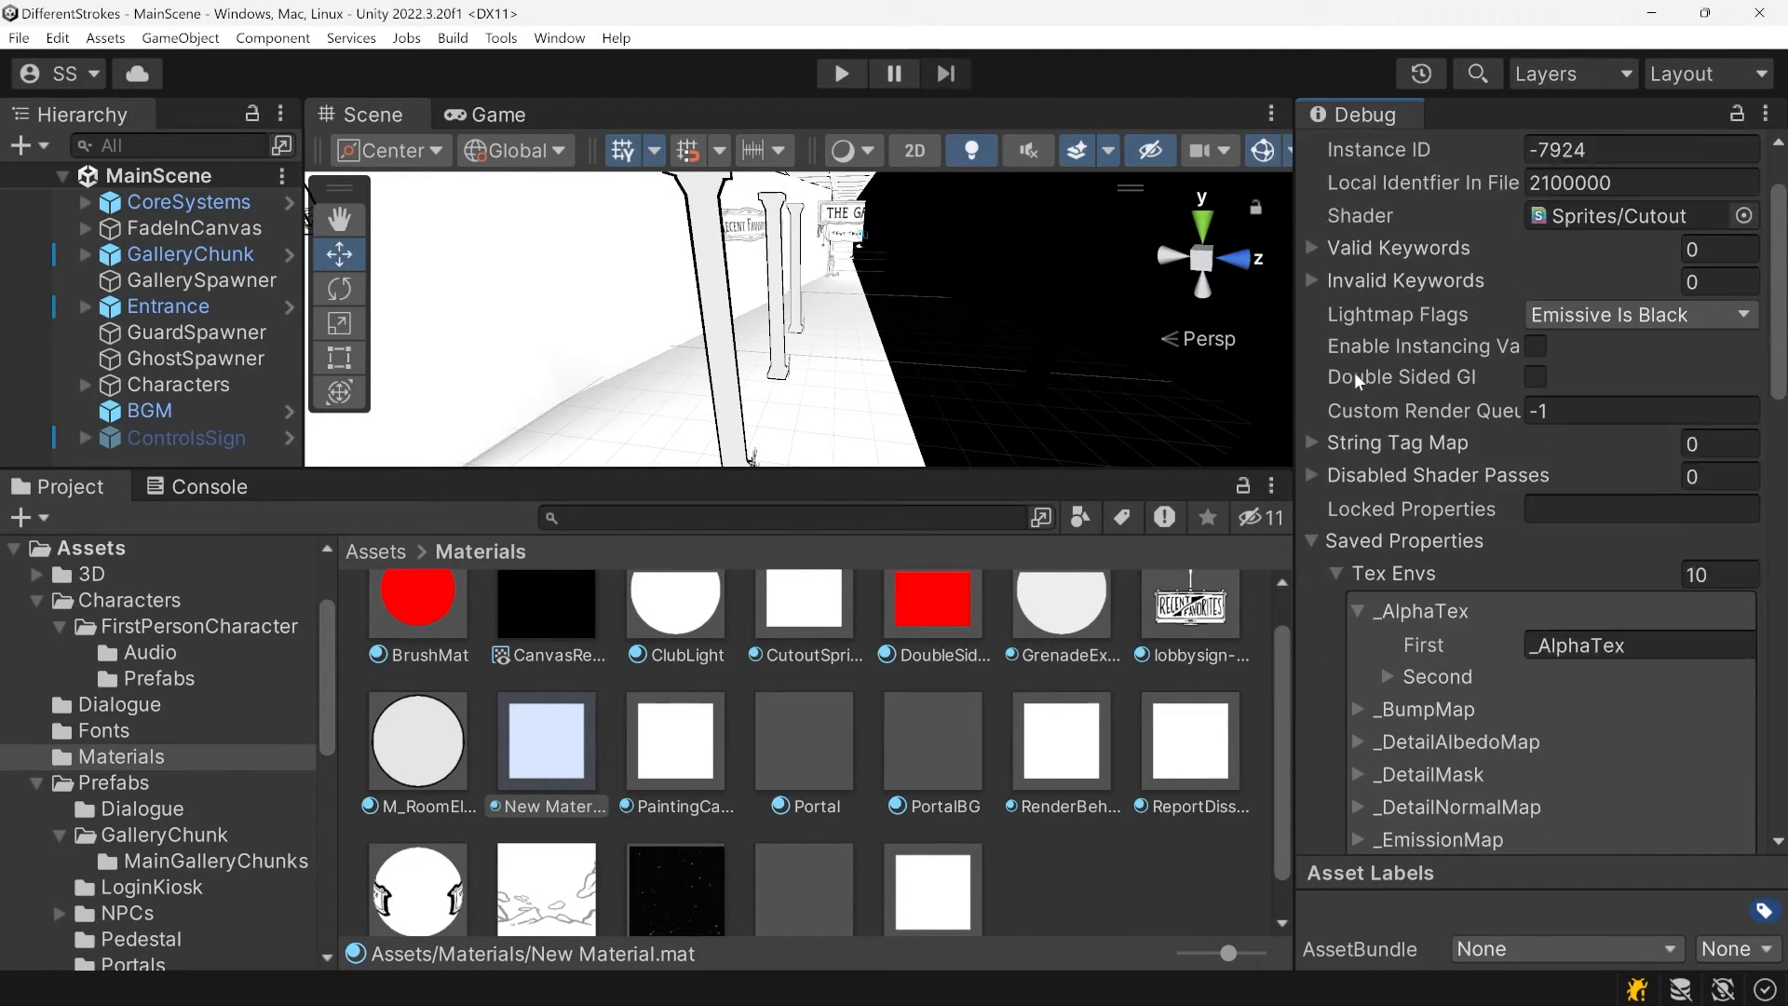
scroll(down, 3)
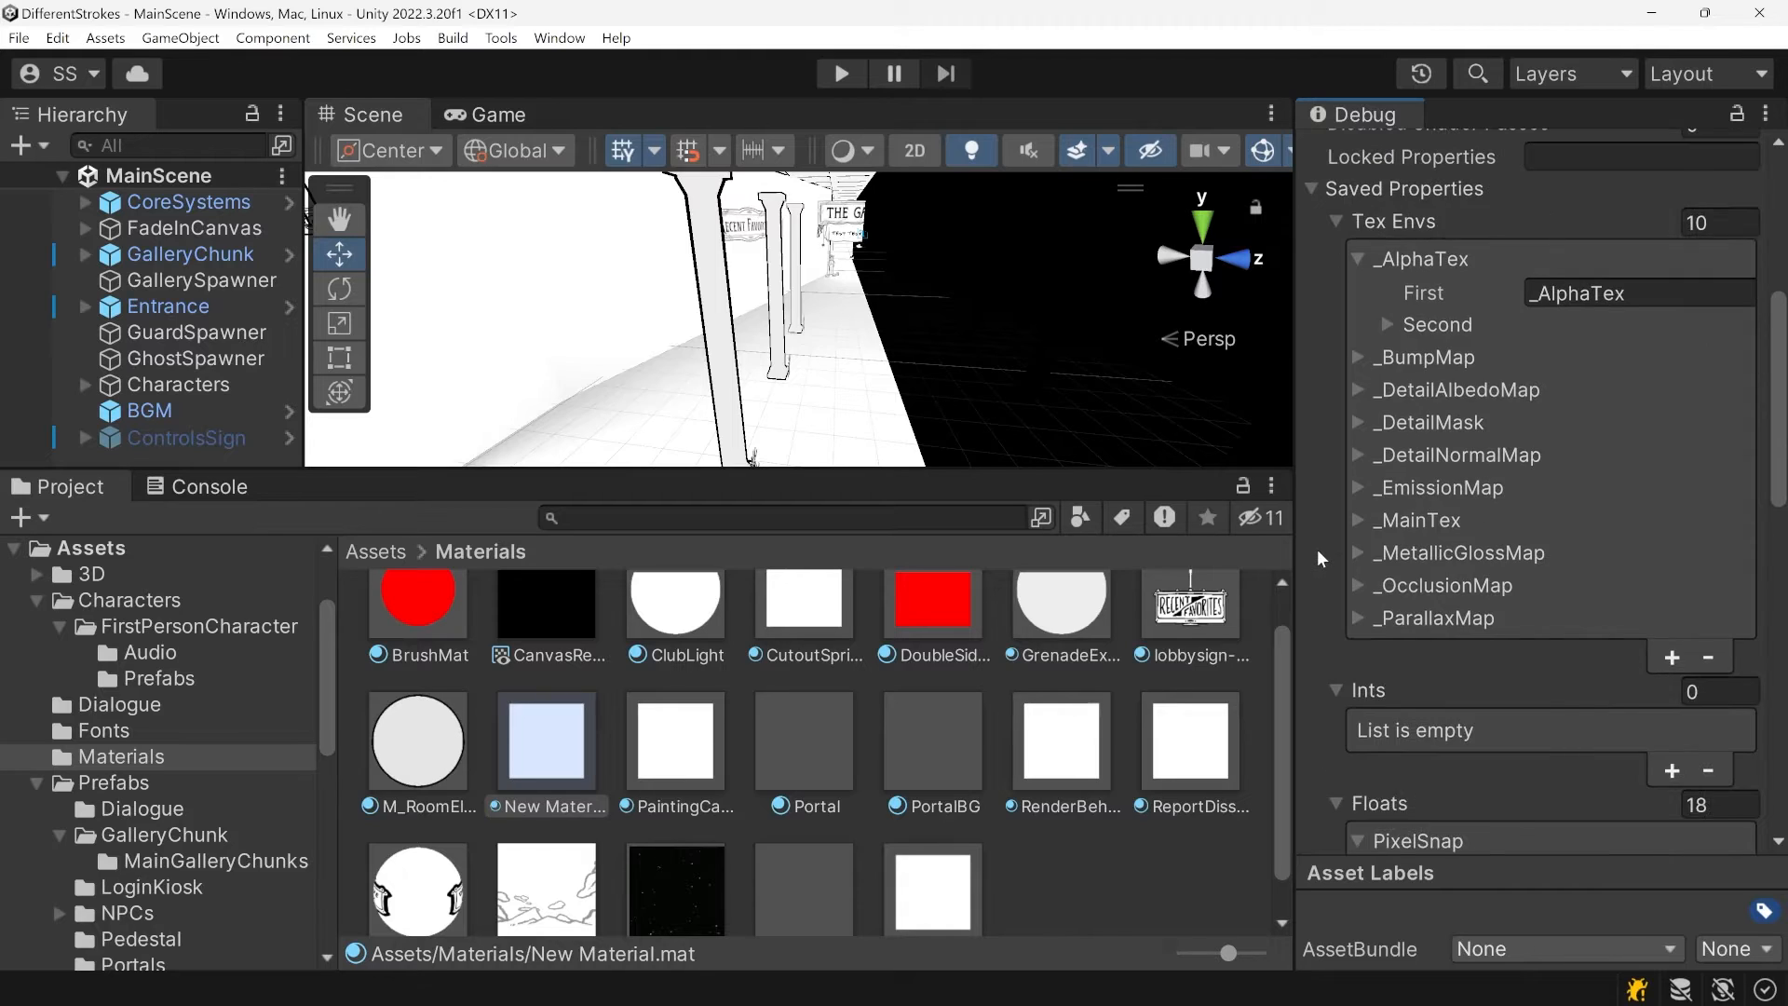
scroll(down, 3)
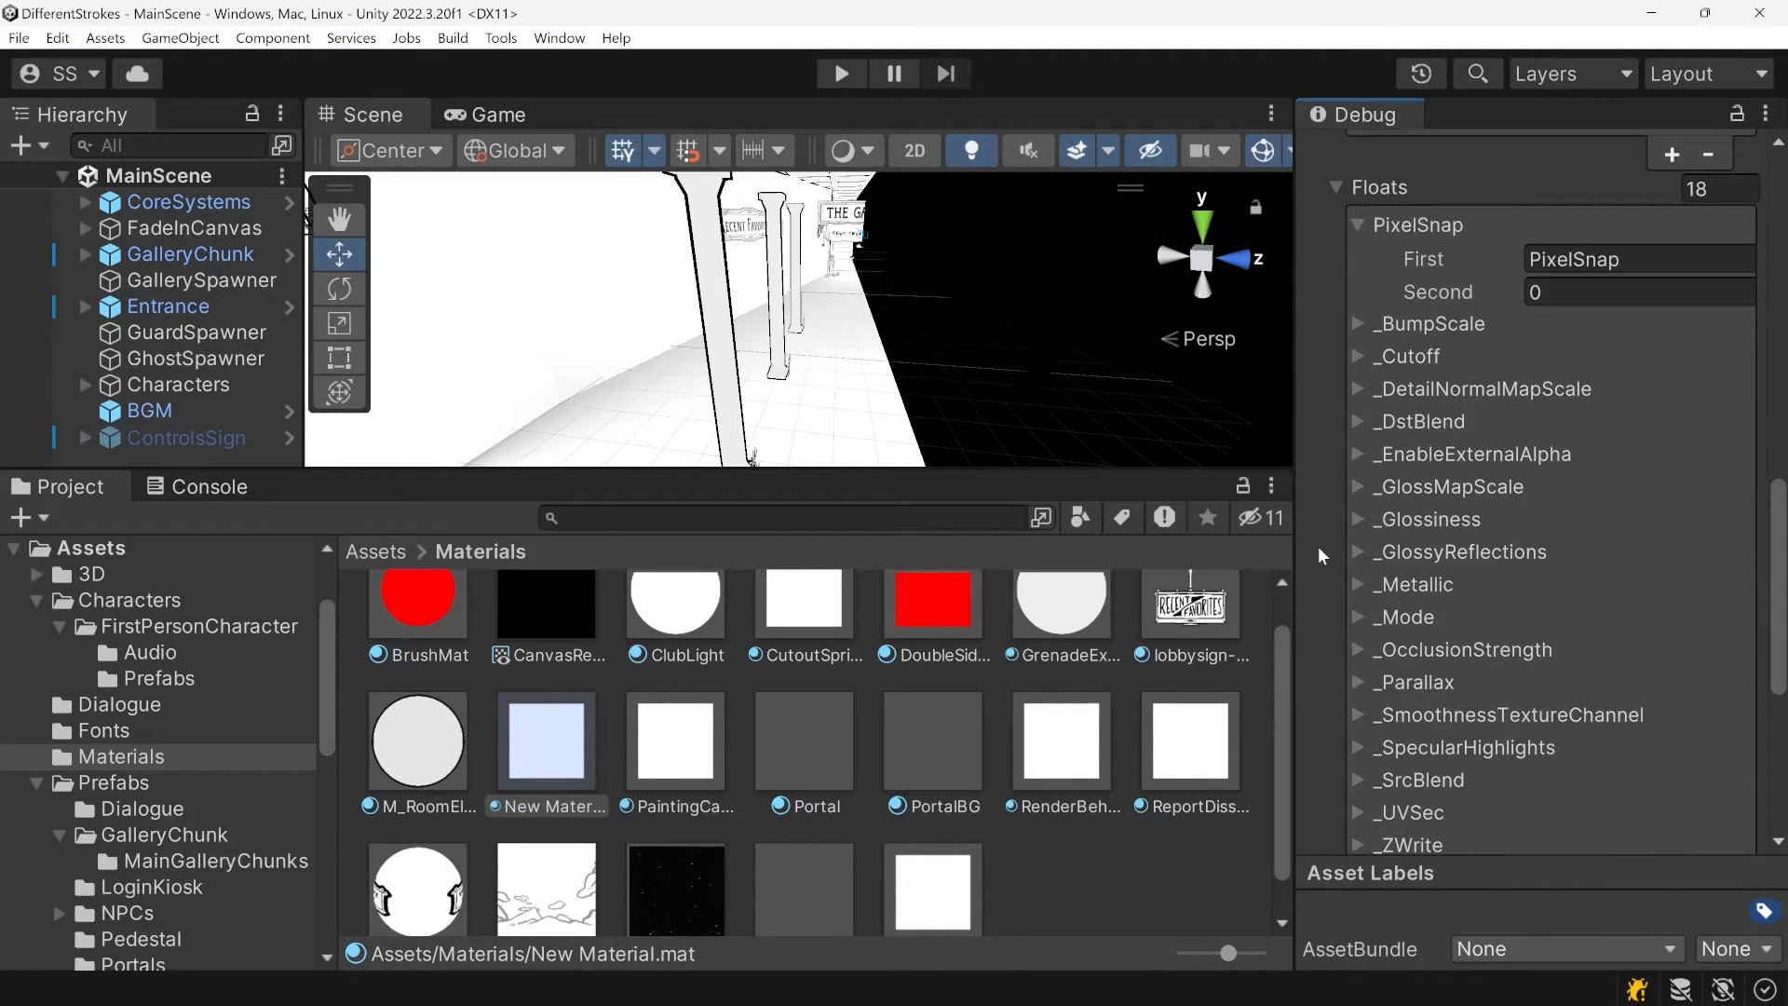
scroll(down, 3)
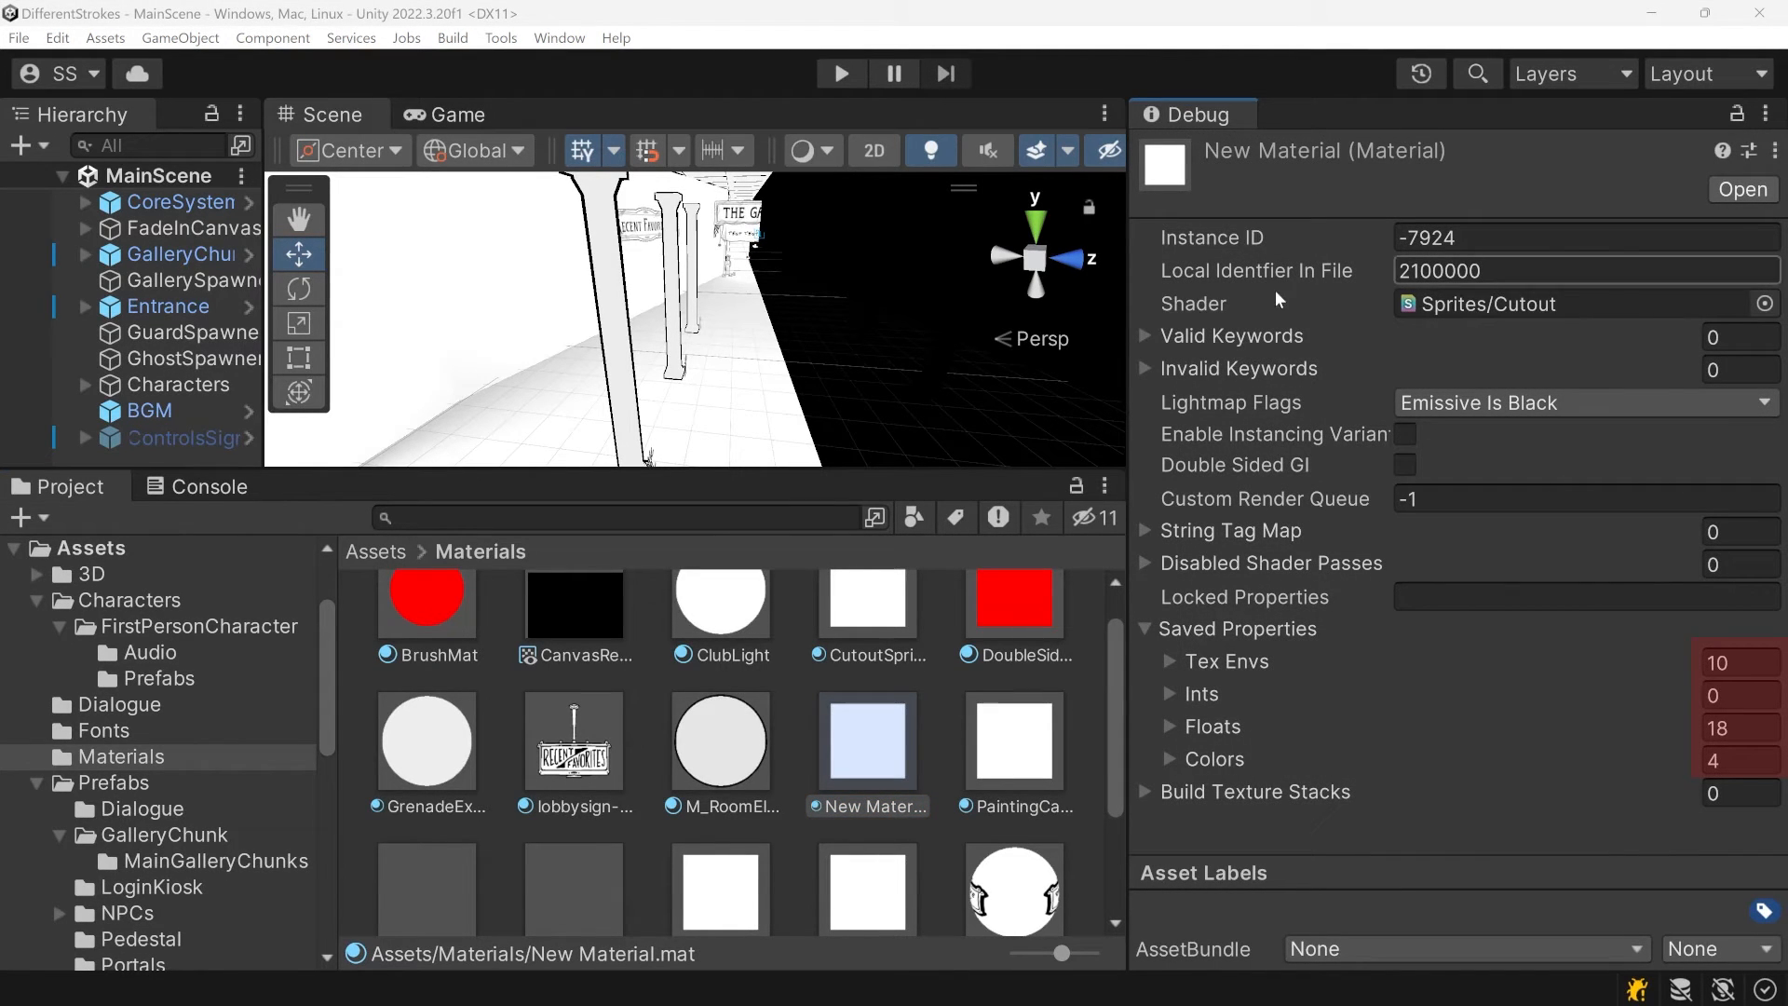
Open the Property Cleaner window and search the Project window for 't:mate'
click(1734, 662)
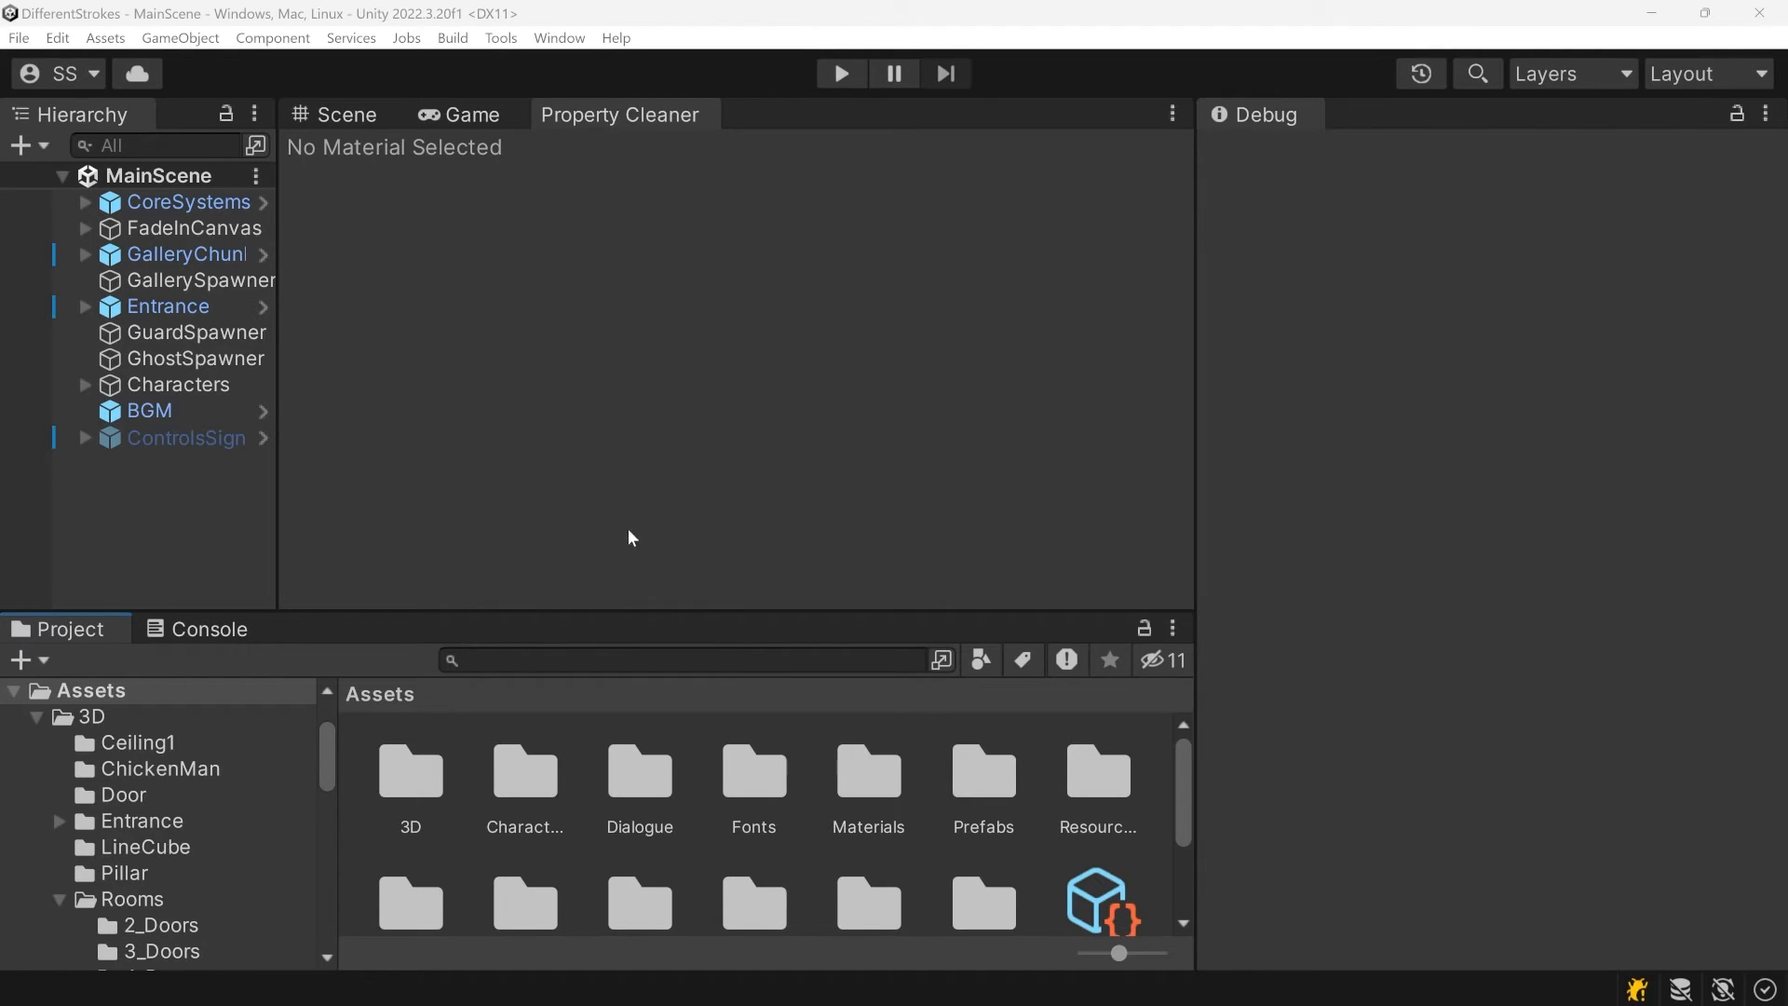
text(t:mate)
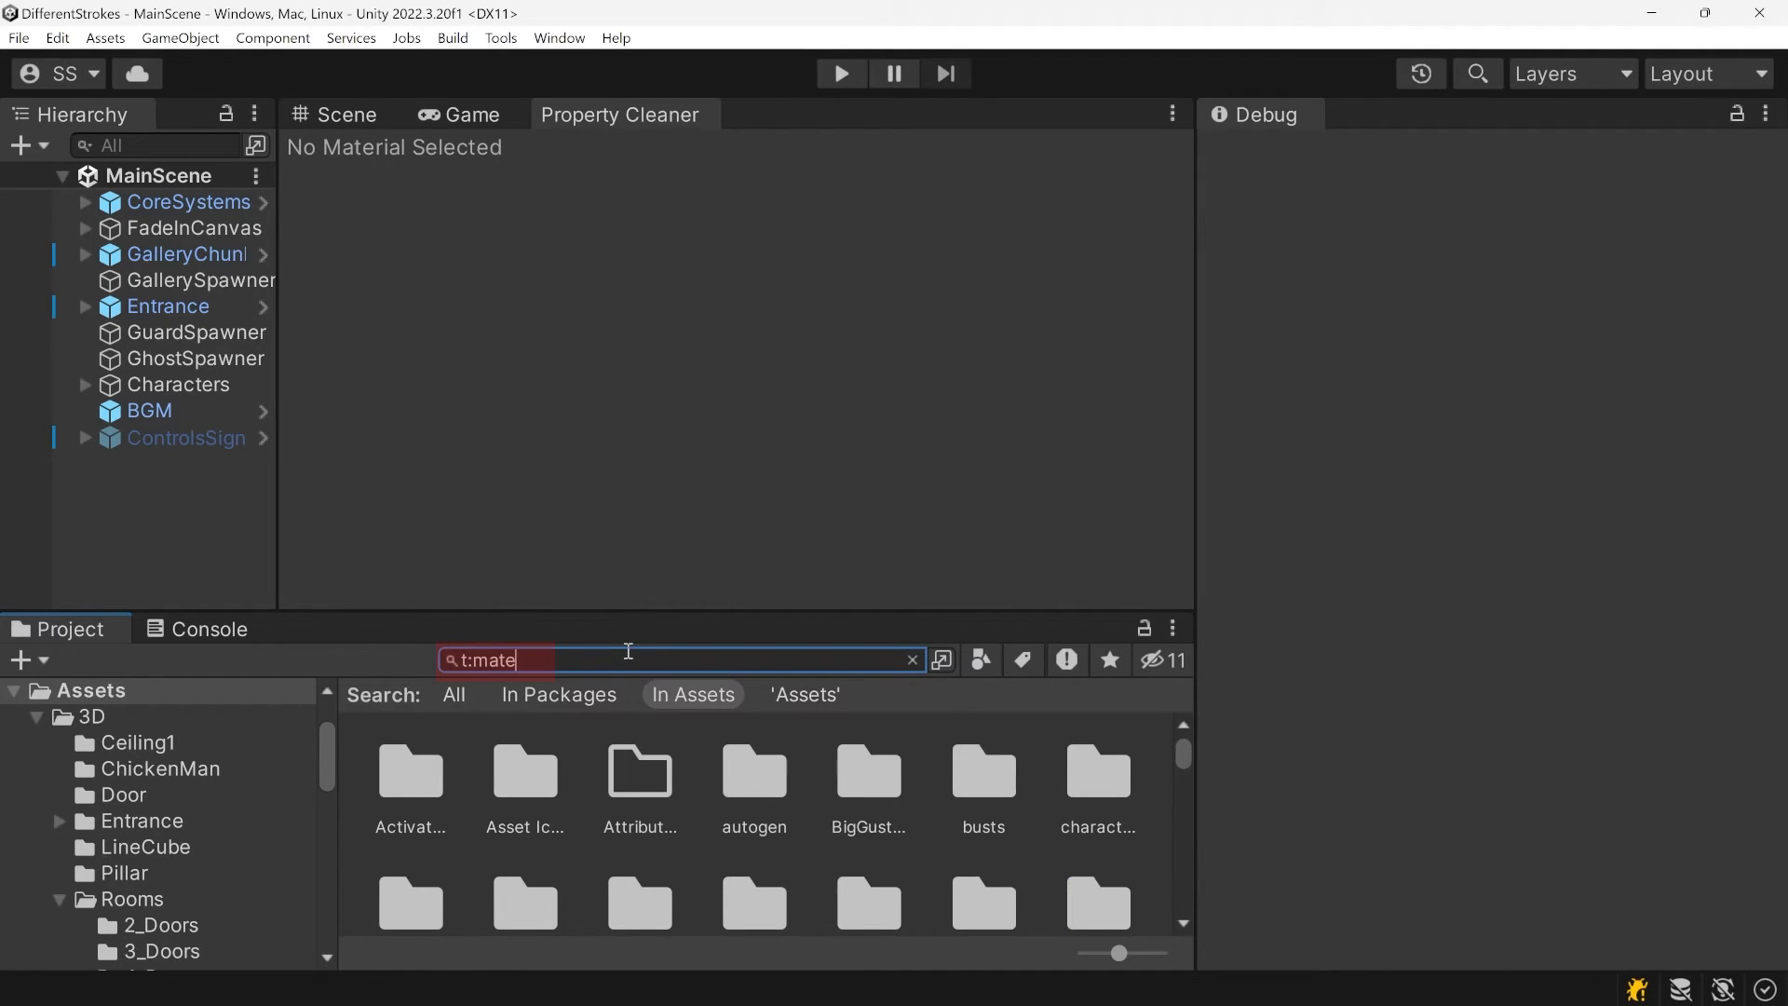